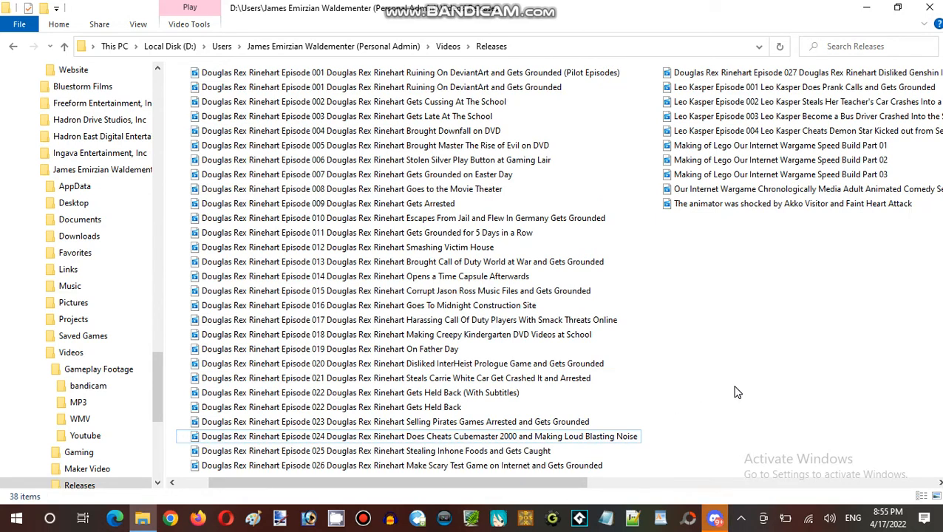
pyautogui.moveTo(449, 45)
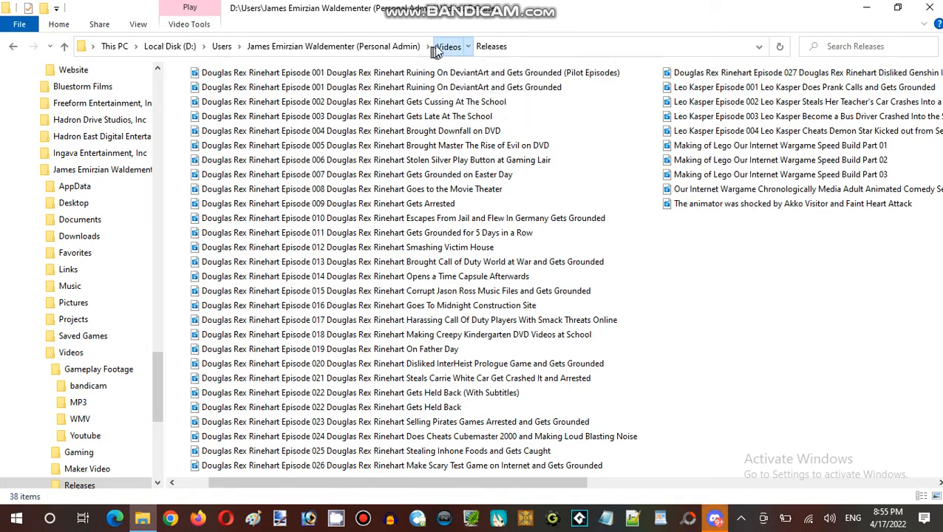
pyautogui.click(80, 219)
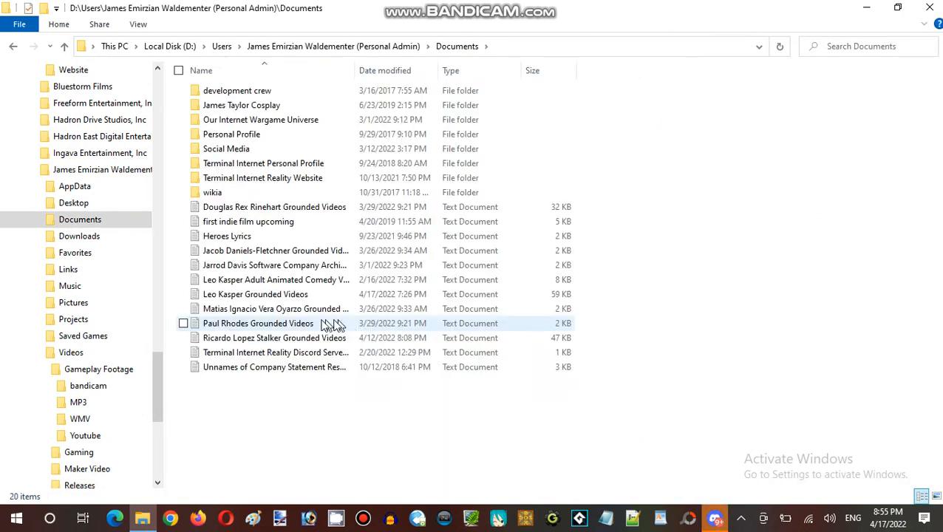
pyautogui.moveTo(230, 266)
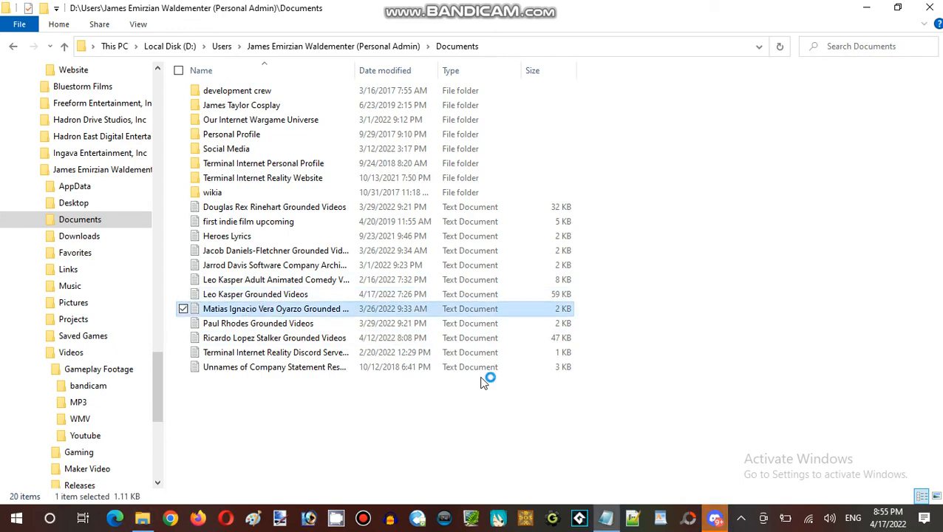
pyautogui.doubleClick(276, 309)
pyautogui.write('0')
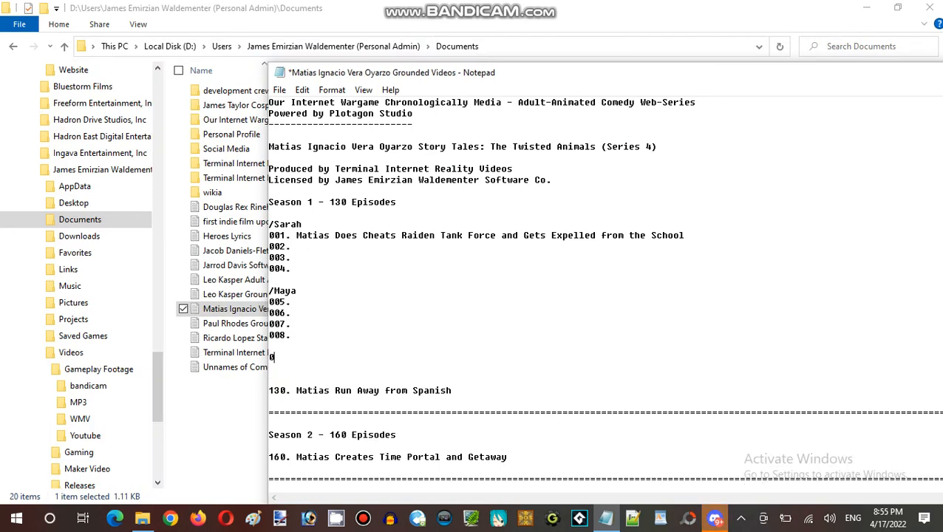
# Step: Type a /Java heading followed by episode lines 009. through 016
pyautogui.write('/J')
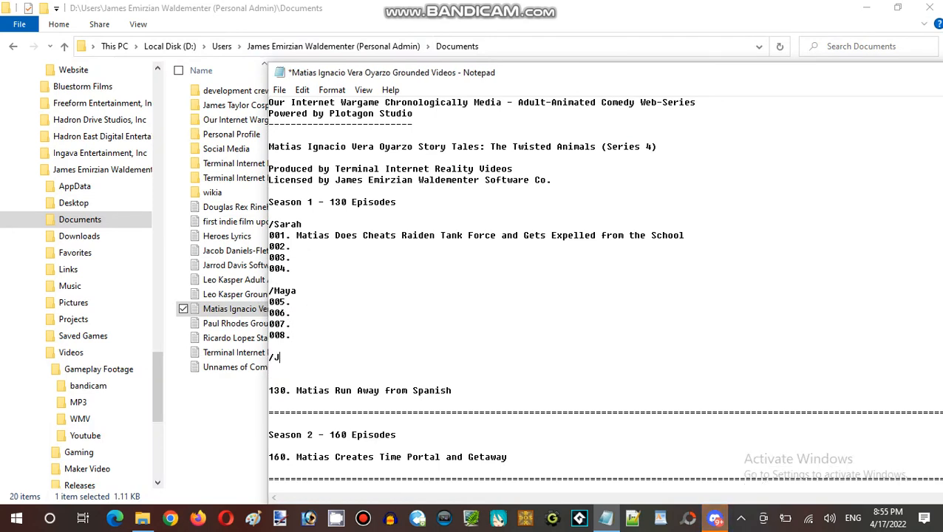
pyautogui.write('ava')
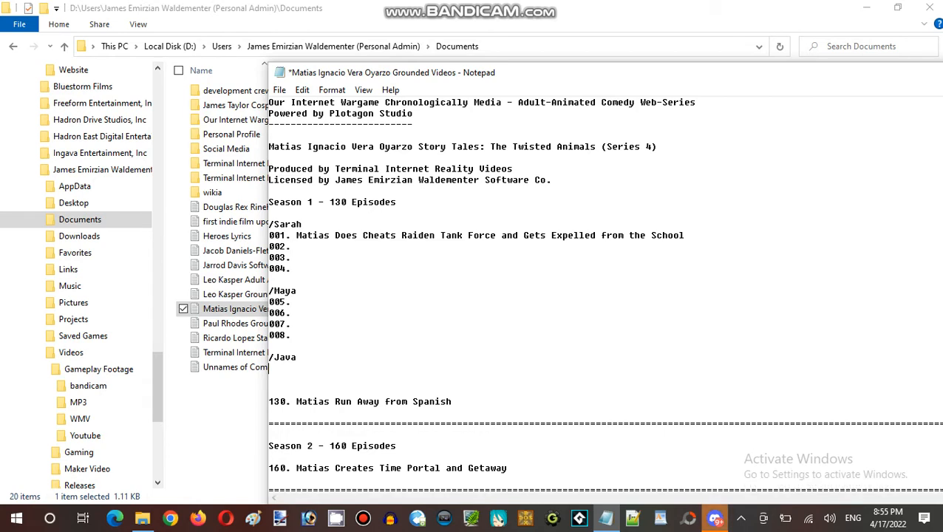
pyautogui.write('009.')
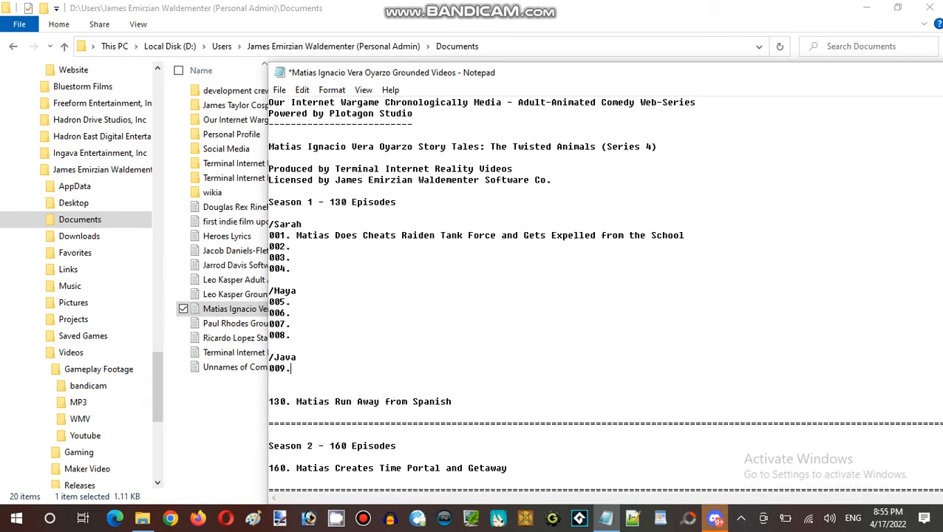
pyautogui.write('0')
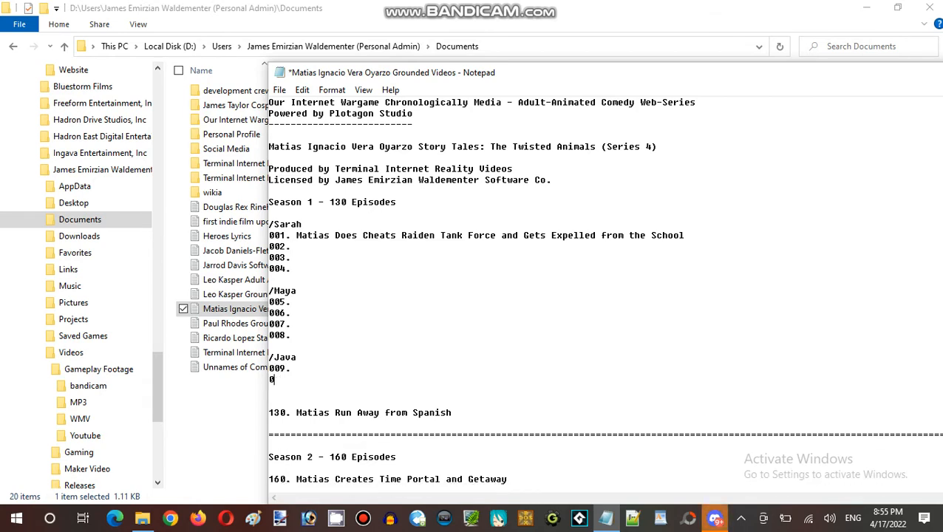
pyautogui.write('010.')
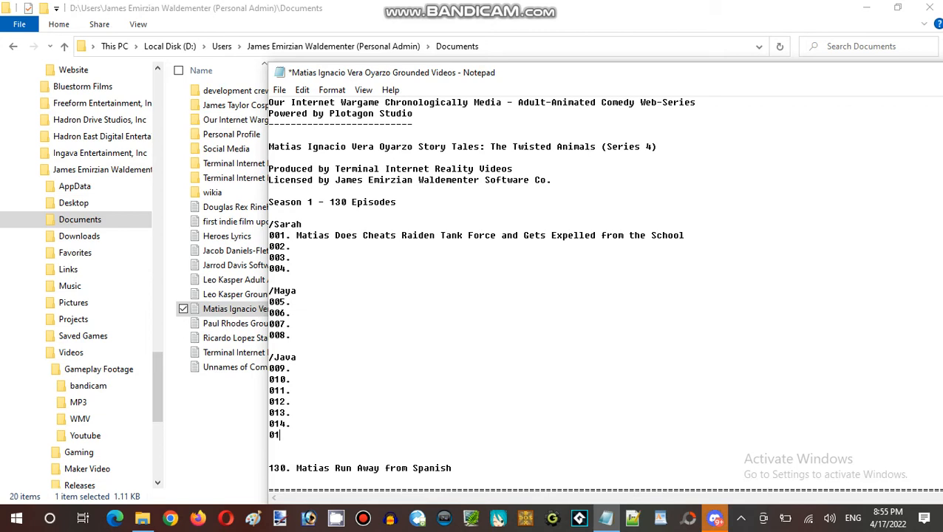
pyautogui.write('015.')
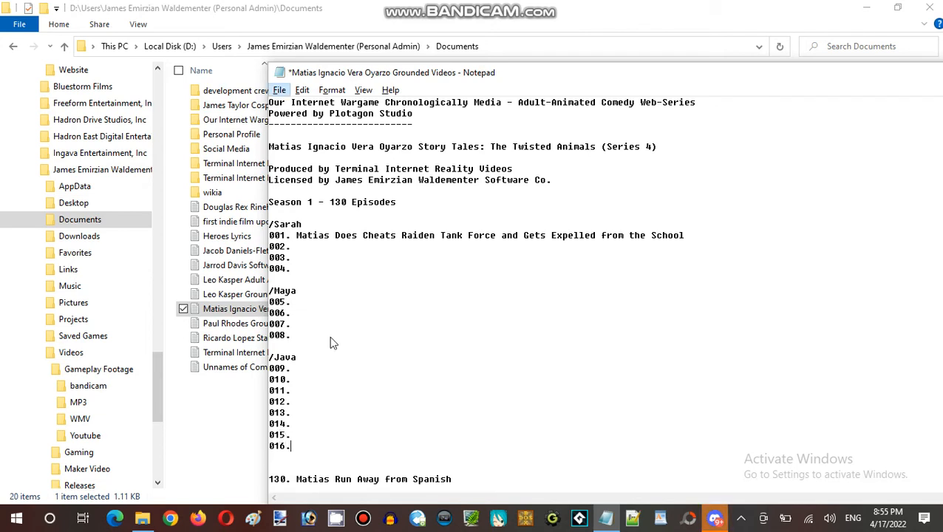
pyautogui.moveTo(330, 343)
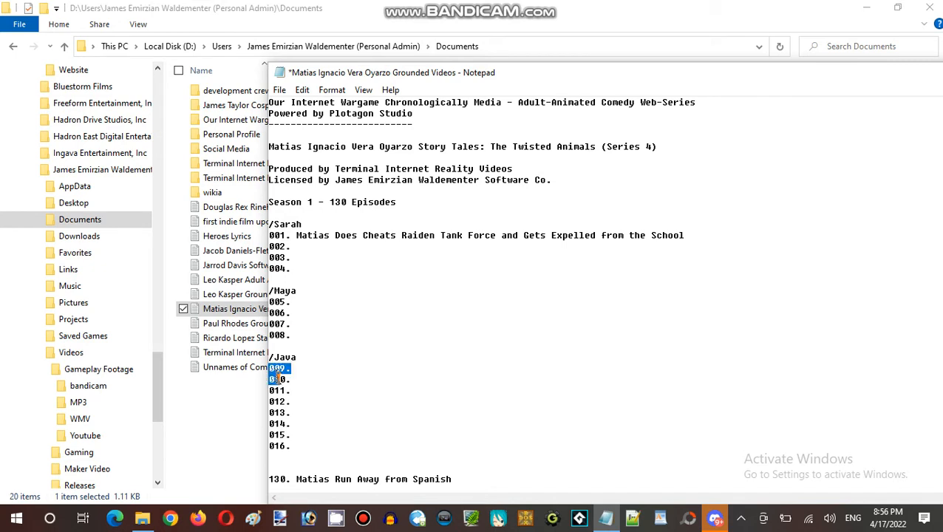
# Step: Below 016., add a /Leon heading with episode lines 017. through 024
pyautogui.click(291, 446)
pyautogui.write('/')
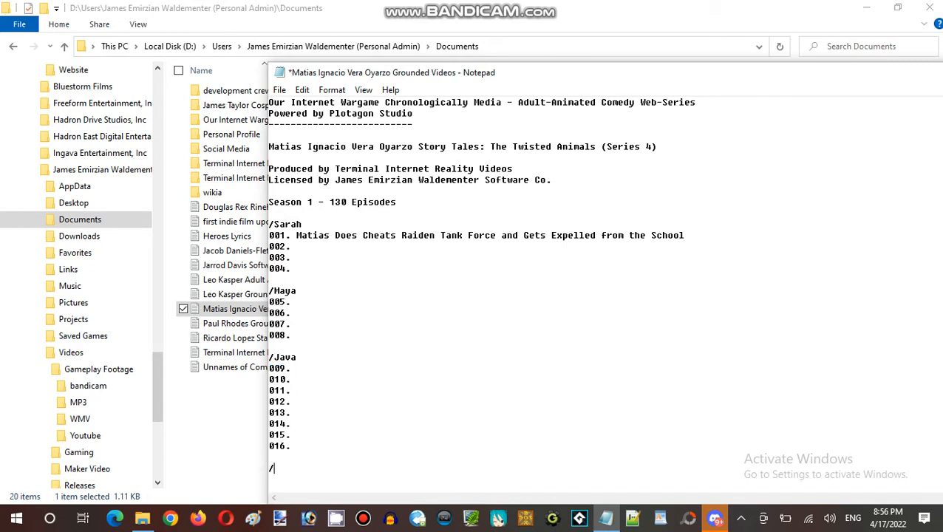
pyautogui.moveTo(411, 389)
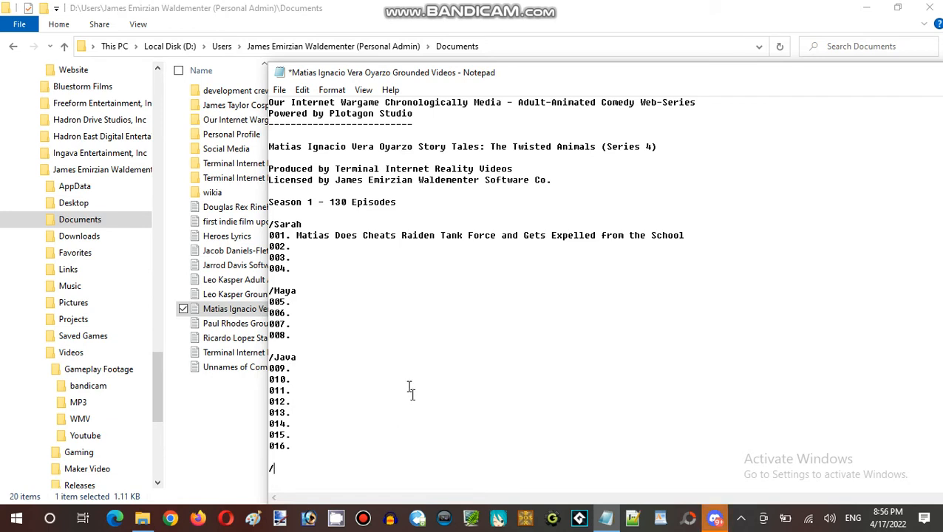
pyautogui.scroll(-3)
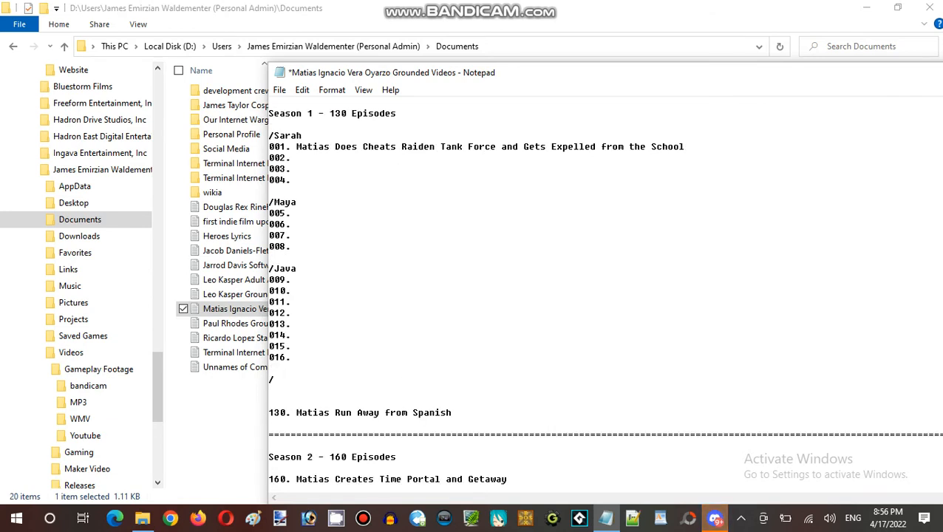
pyautogui.write('Leon')
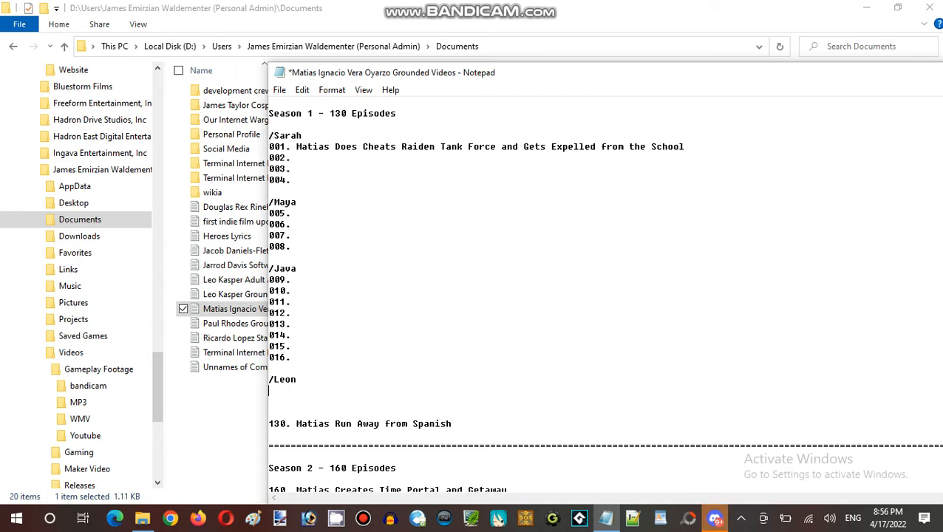
pyautogui.write('01')
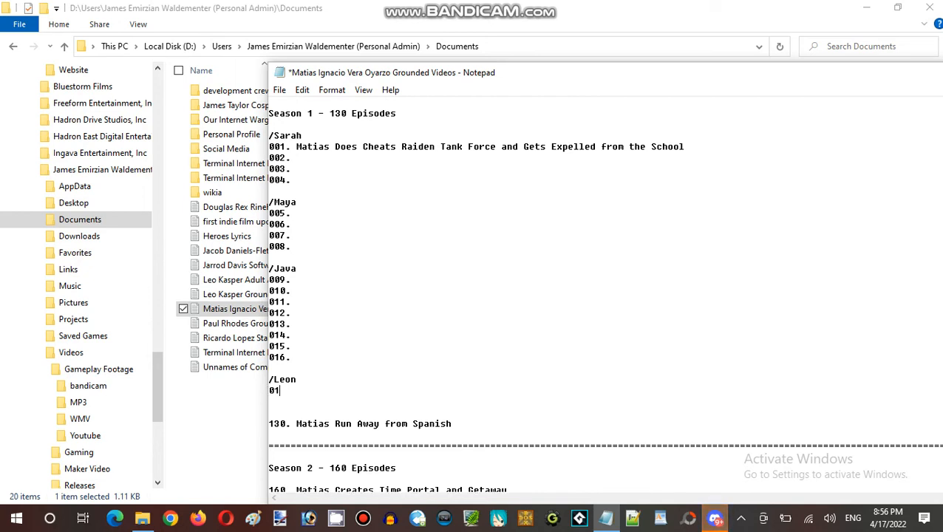
pyautogui.write('017.')
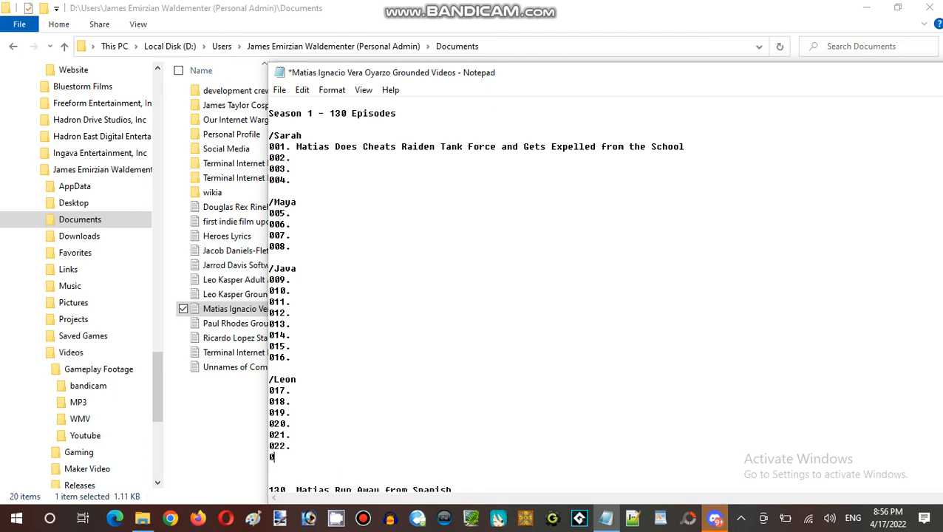
pyautogui.write('23.')
pyautogui.write('024.')
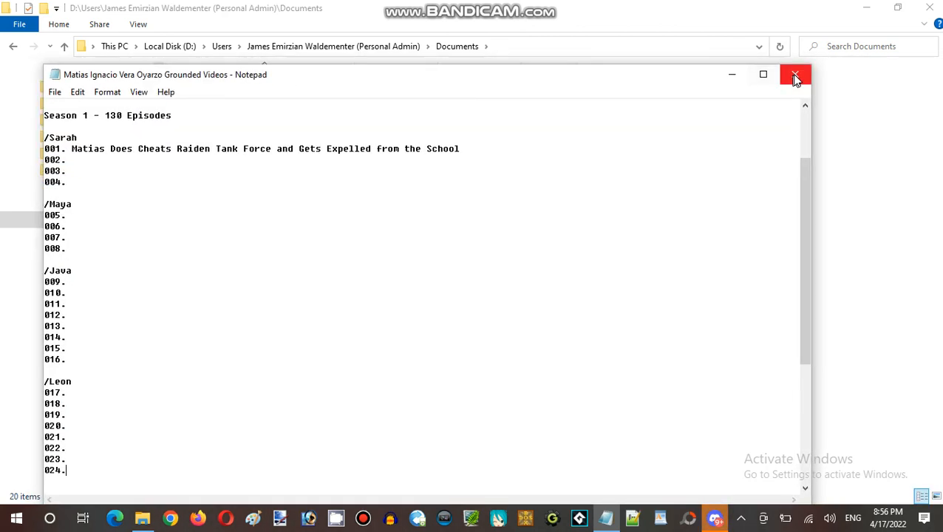
# Step: Close the saved episode list in Notepad
pyautogui.click(795, 74)
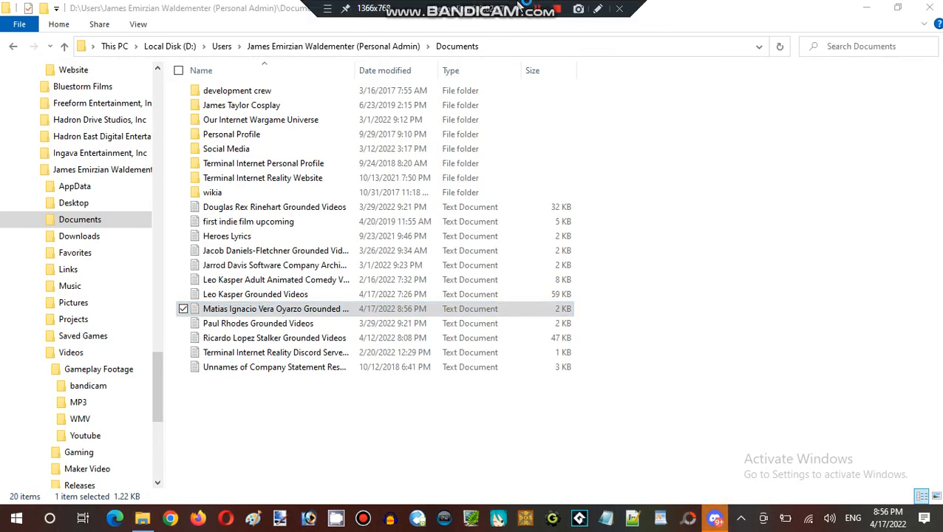